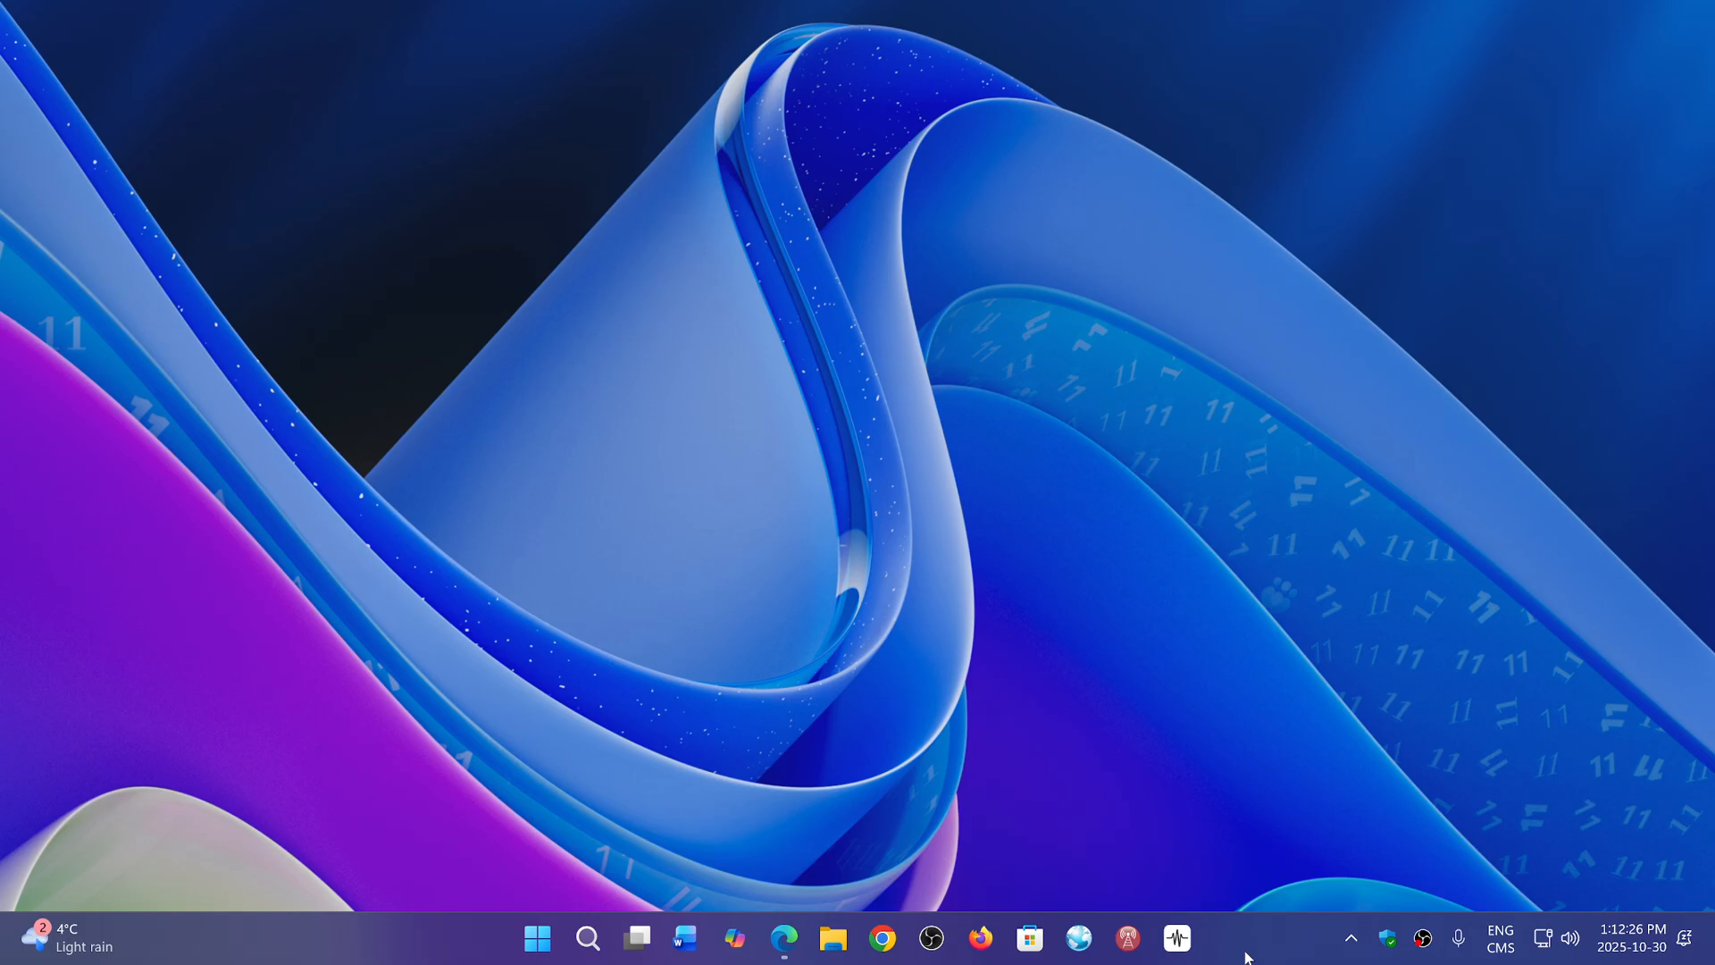
pyautogui.moveTo(979, 440)
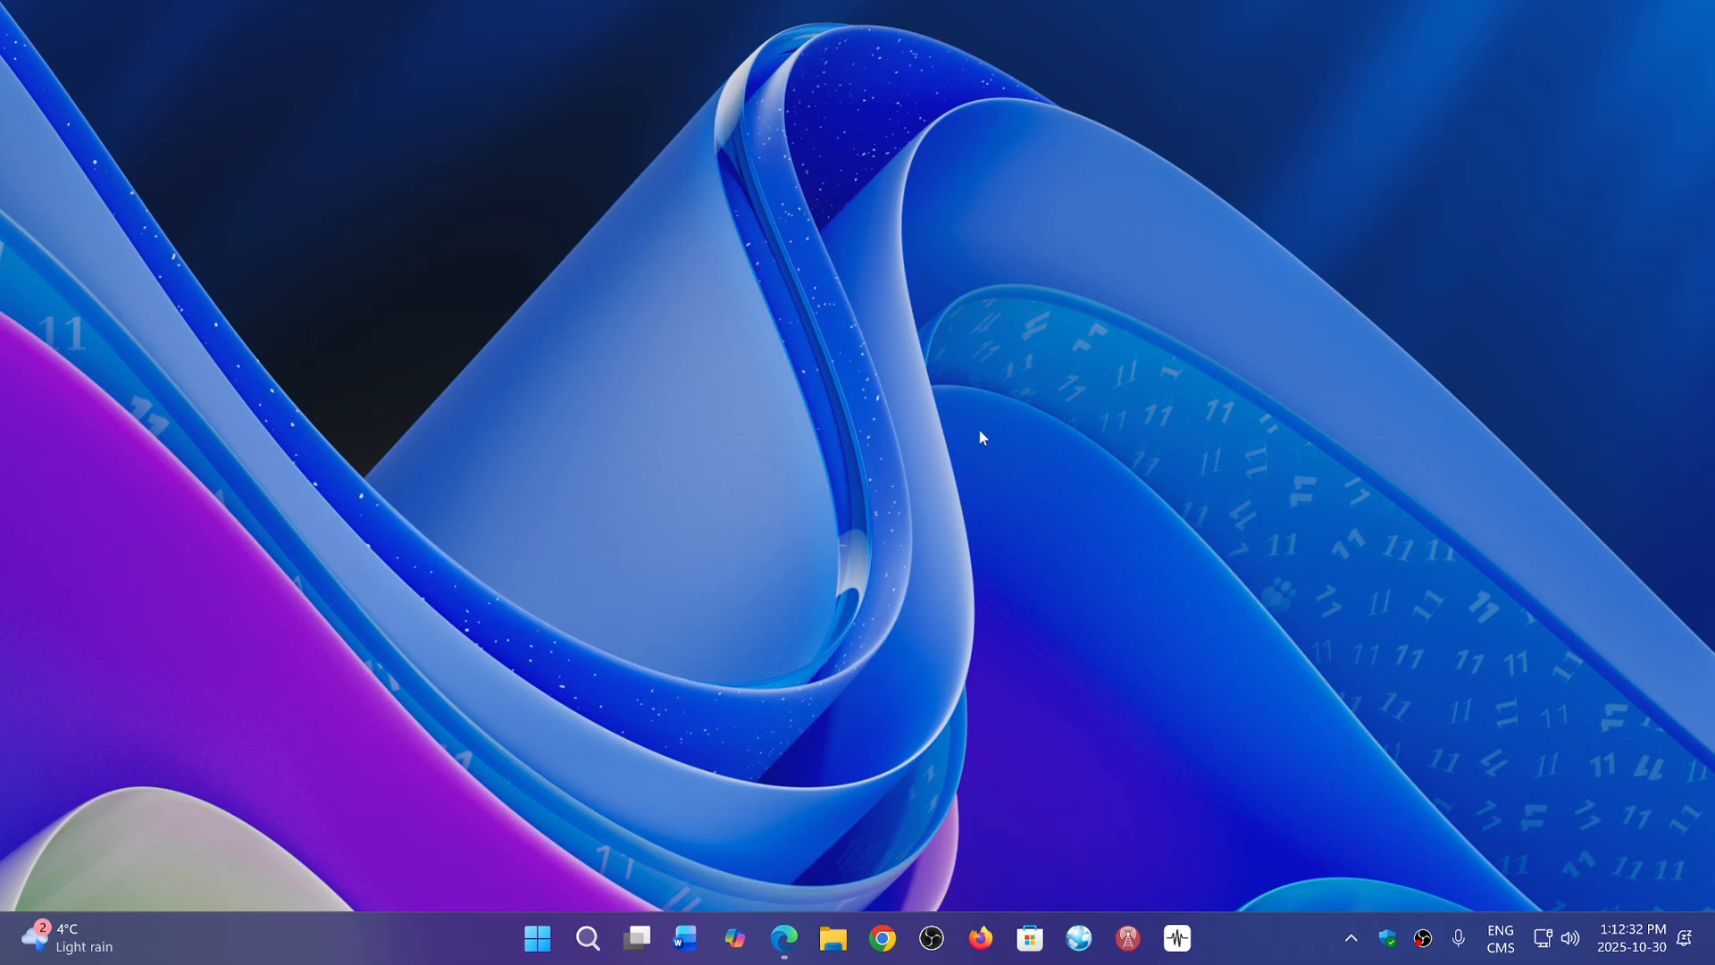
# Show the Windows 11 download page in Edge with the Create Installation Media section in view
pyautogui.click(782, 940)
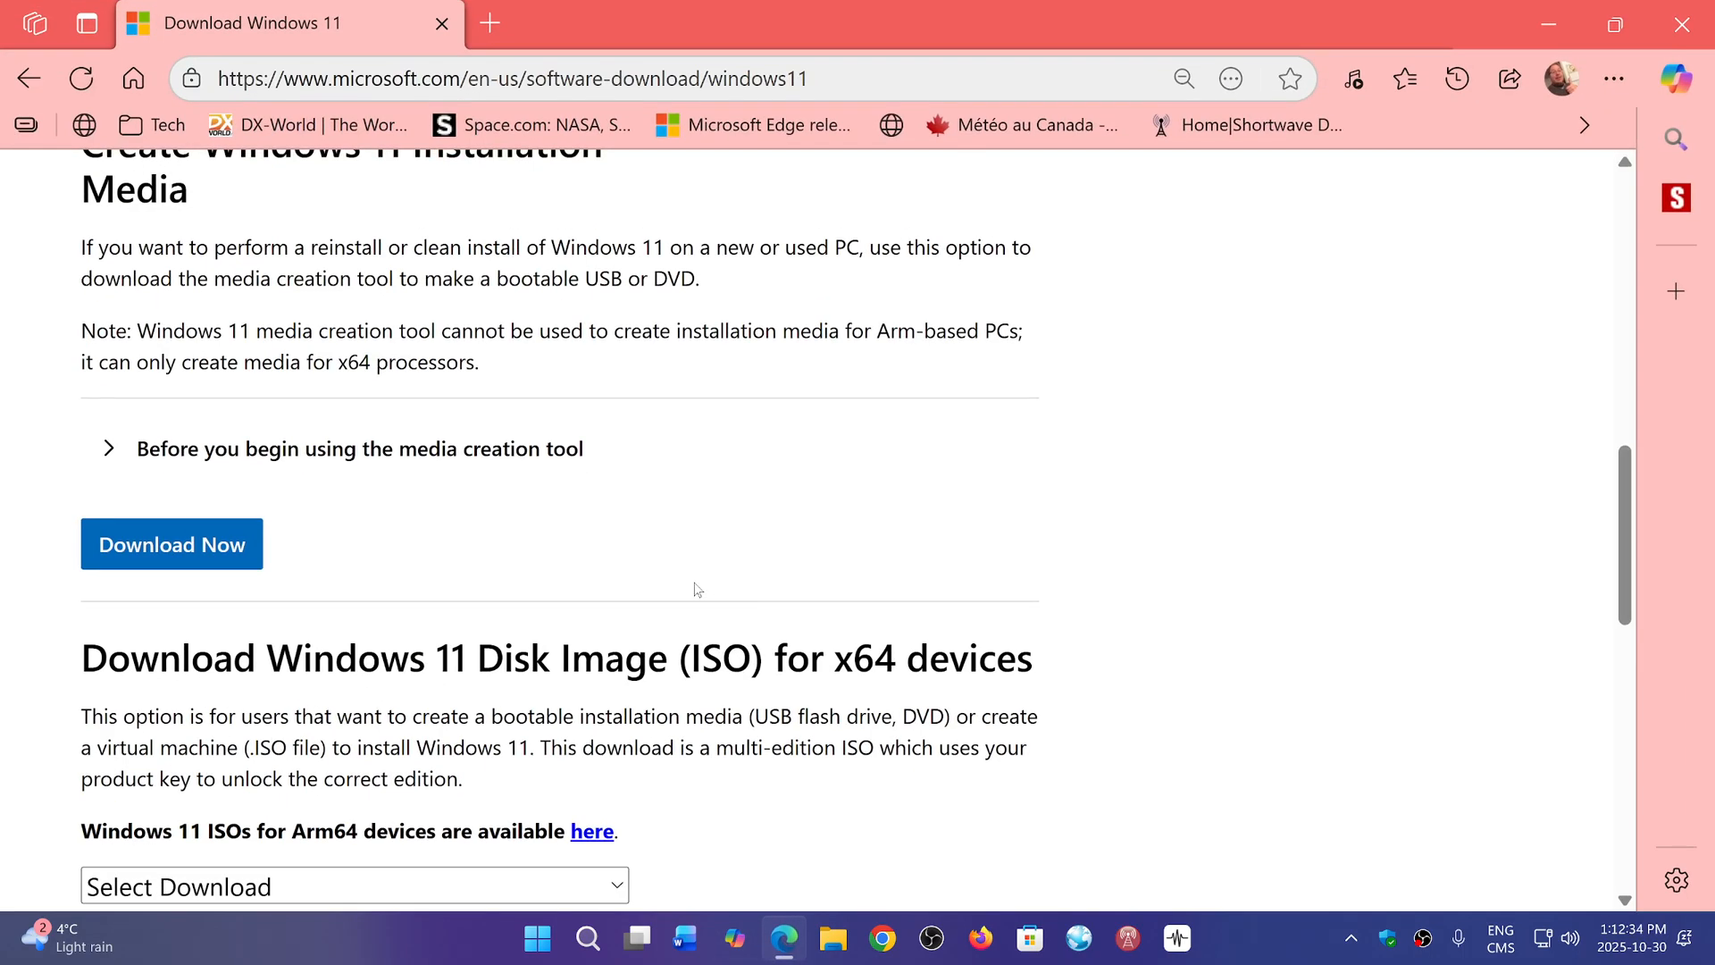
pyautogui.moveTo(1162, 504)
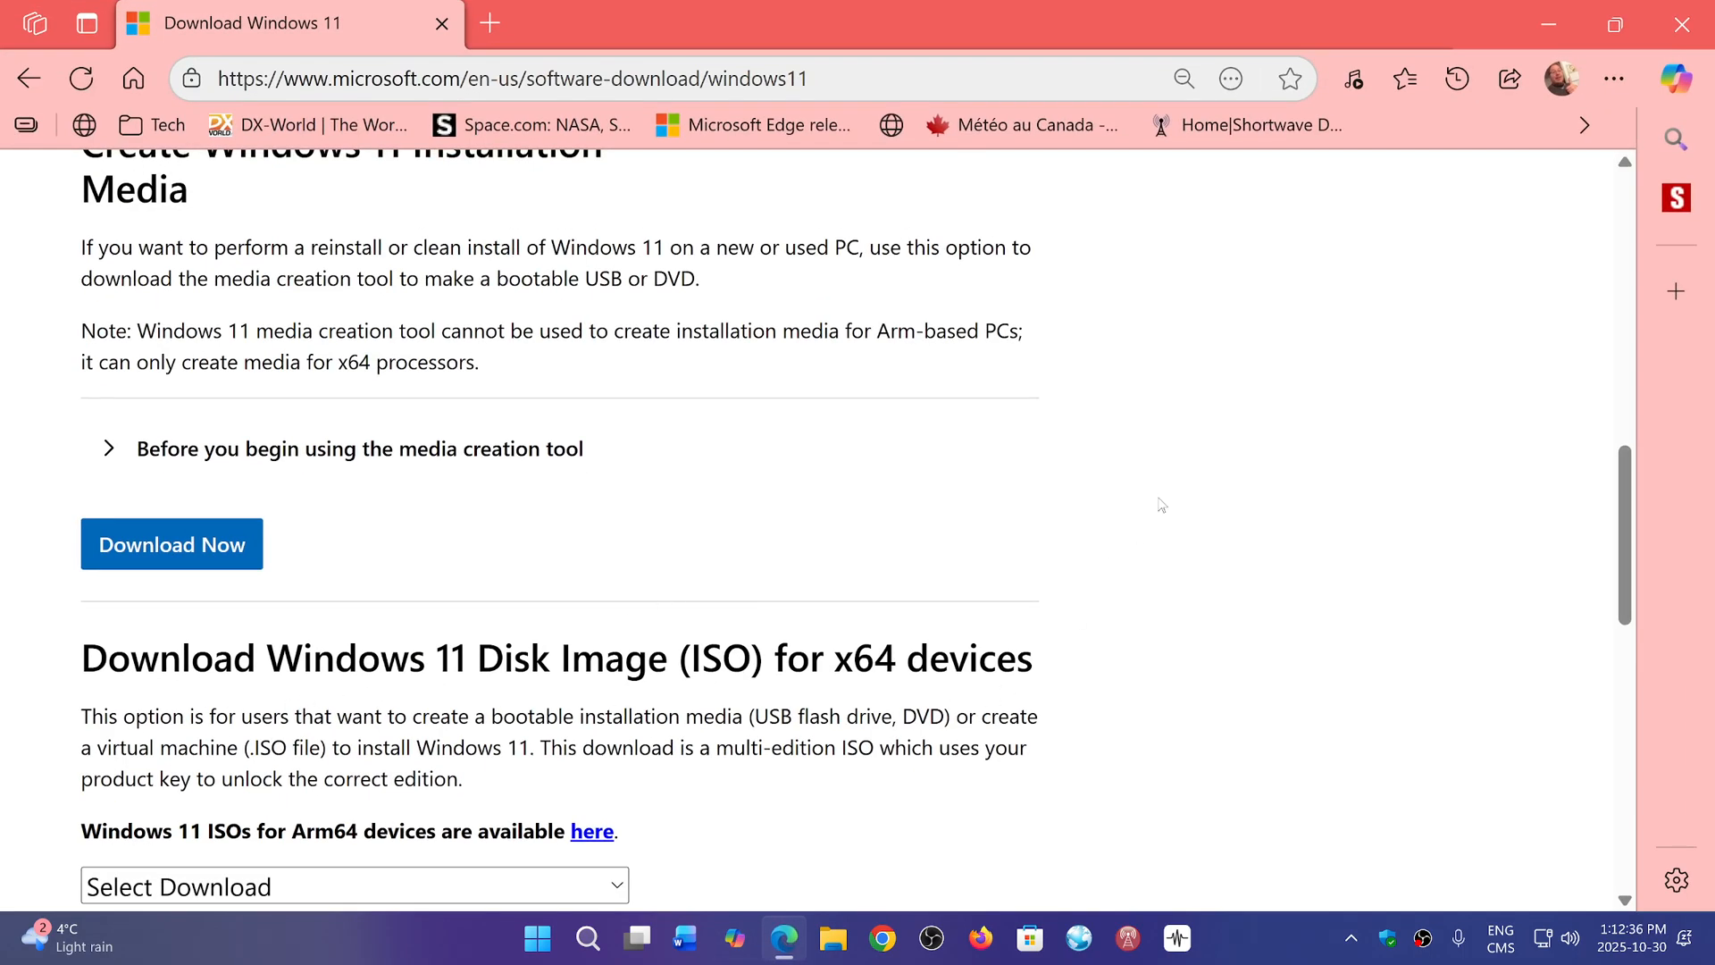
pyautogui.scroll(3)
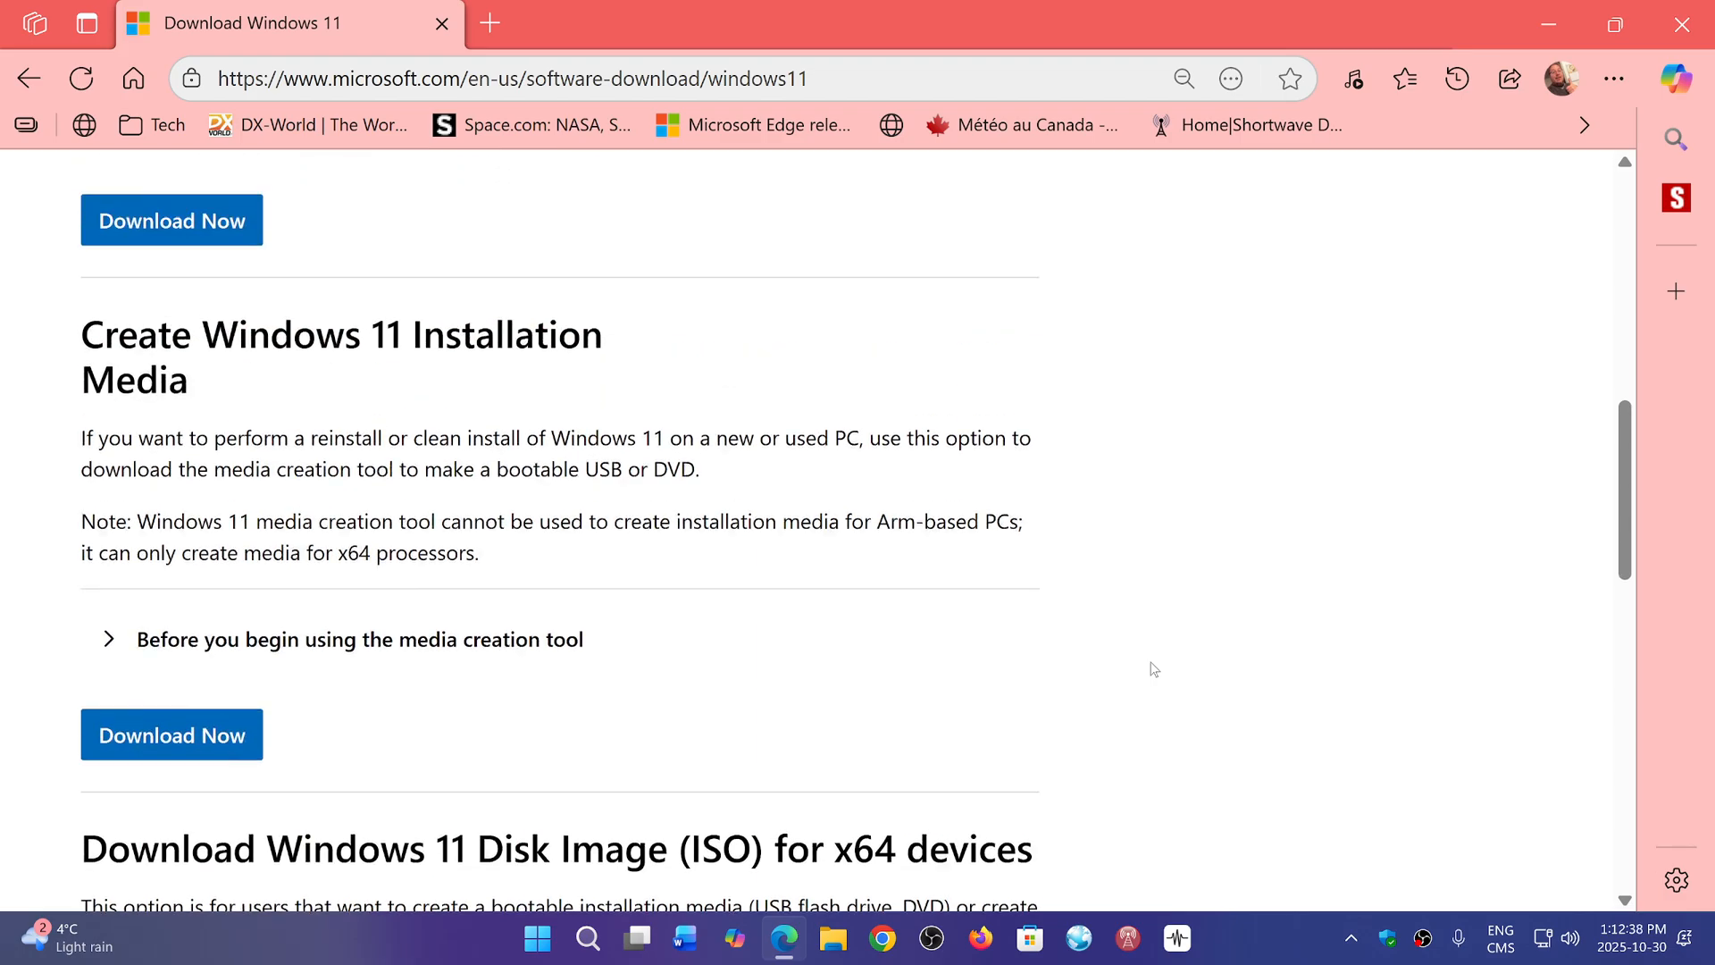
pyautogui.scroll(3)
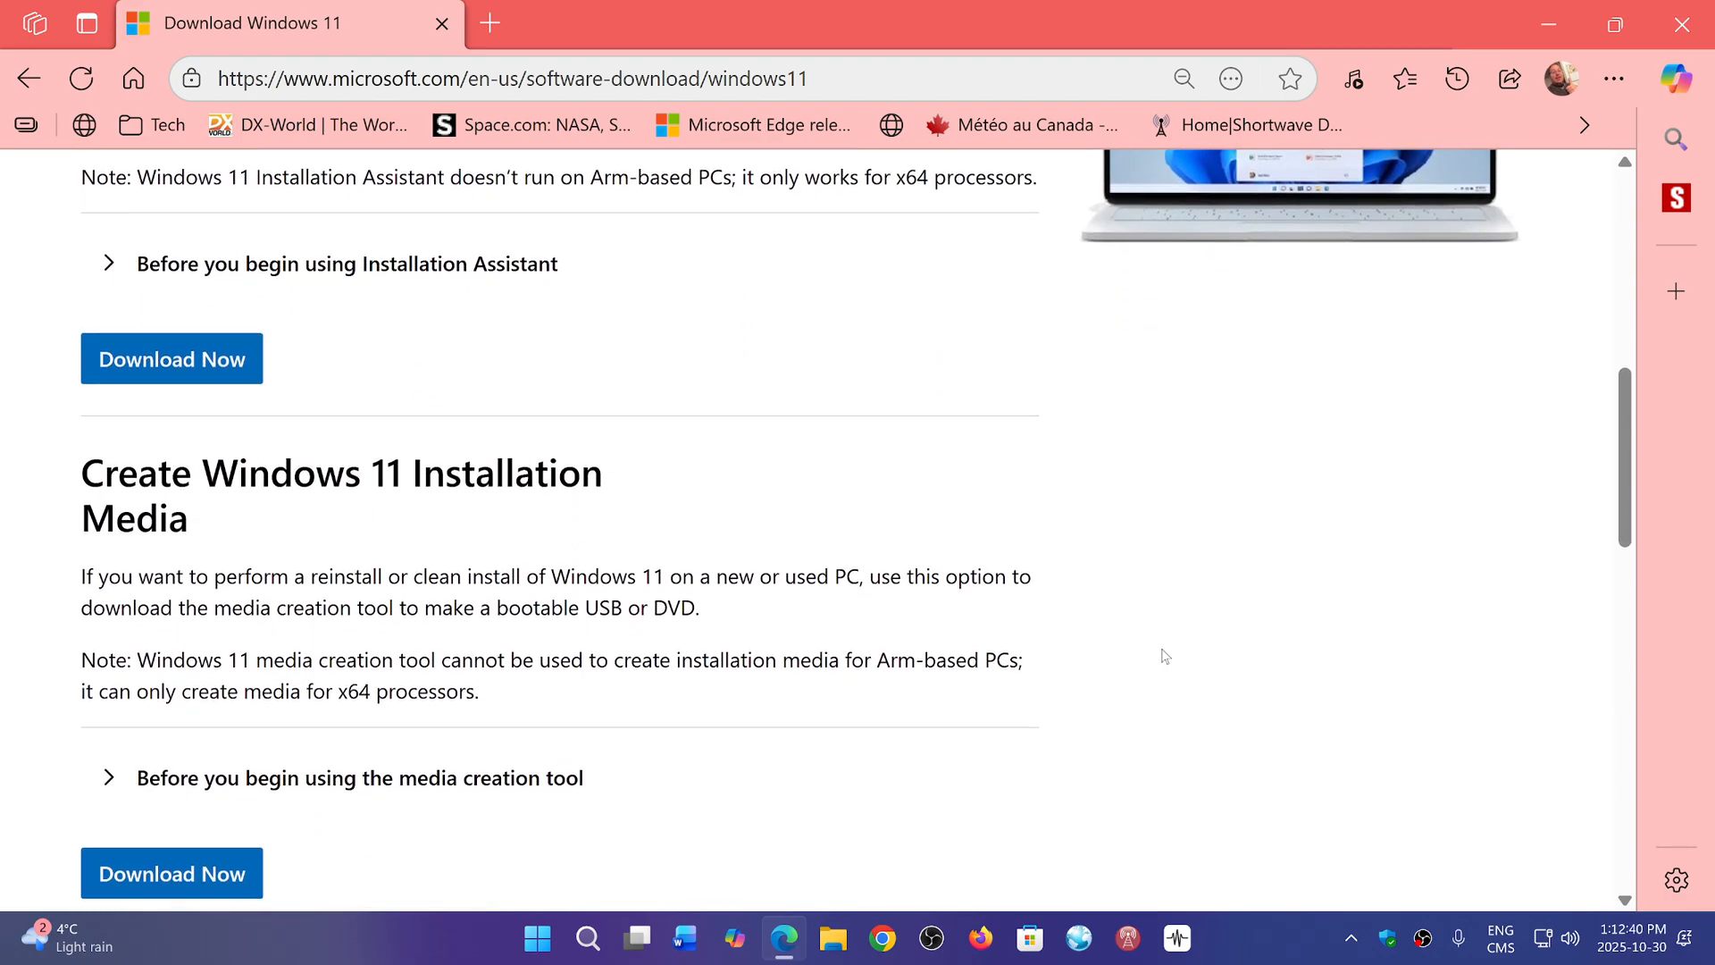
pyautogui.scroll(-3)
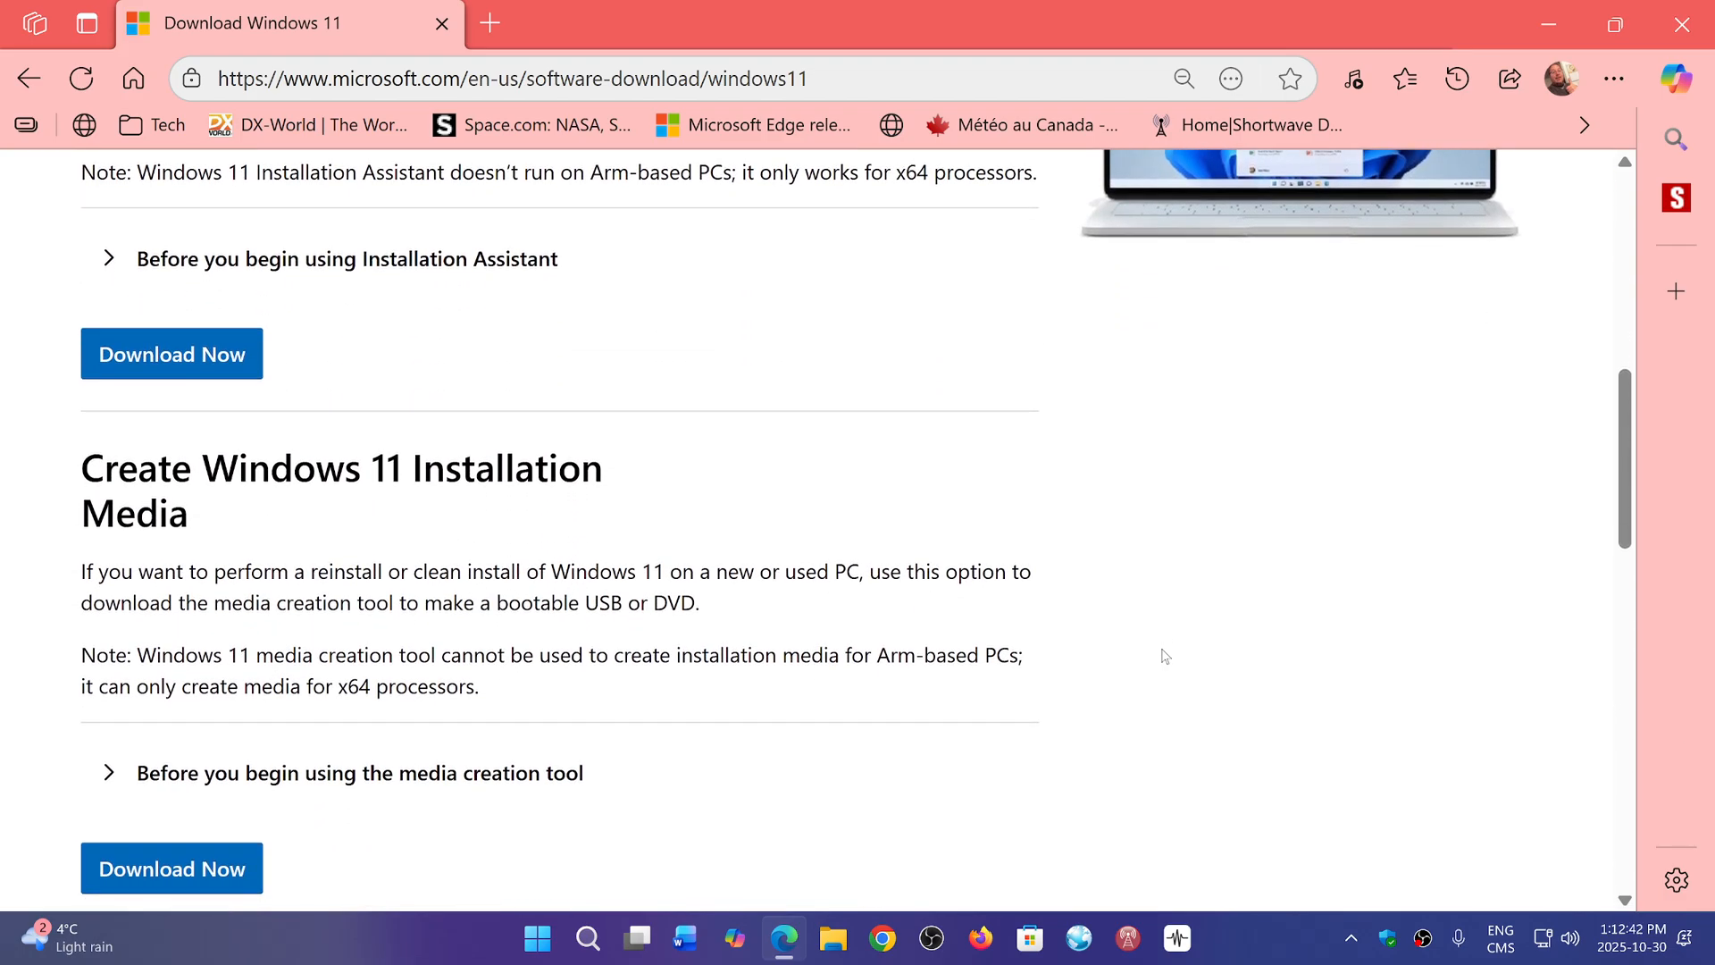